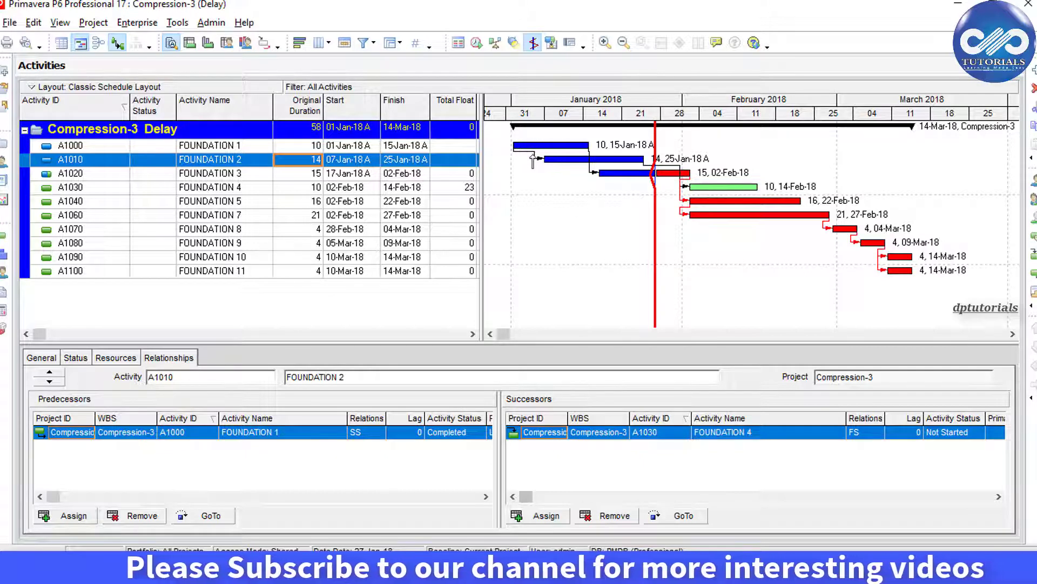
mouse_move(662, 171)
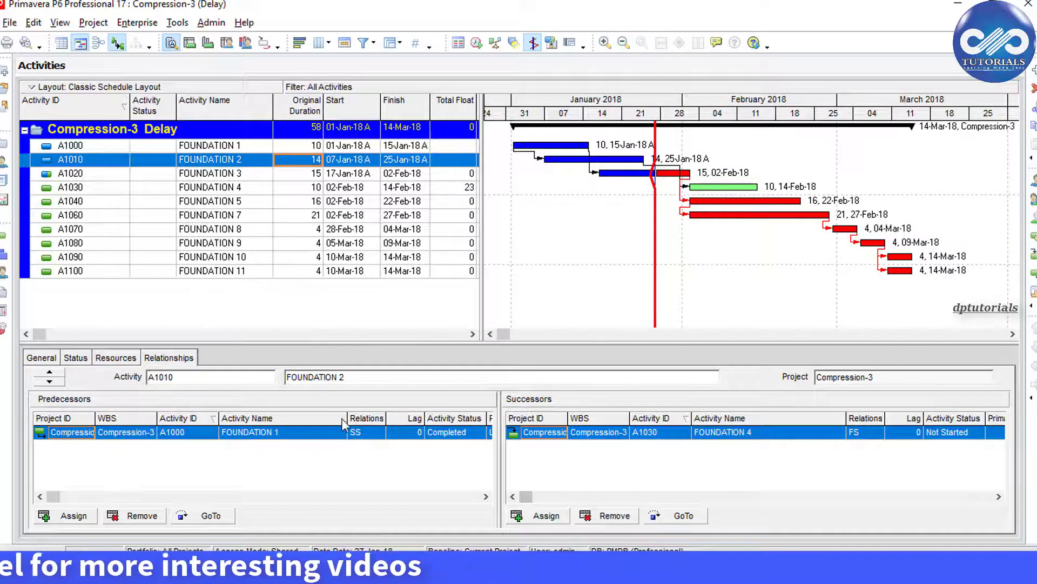
mouse_move(359, 450)
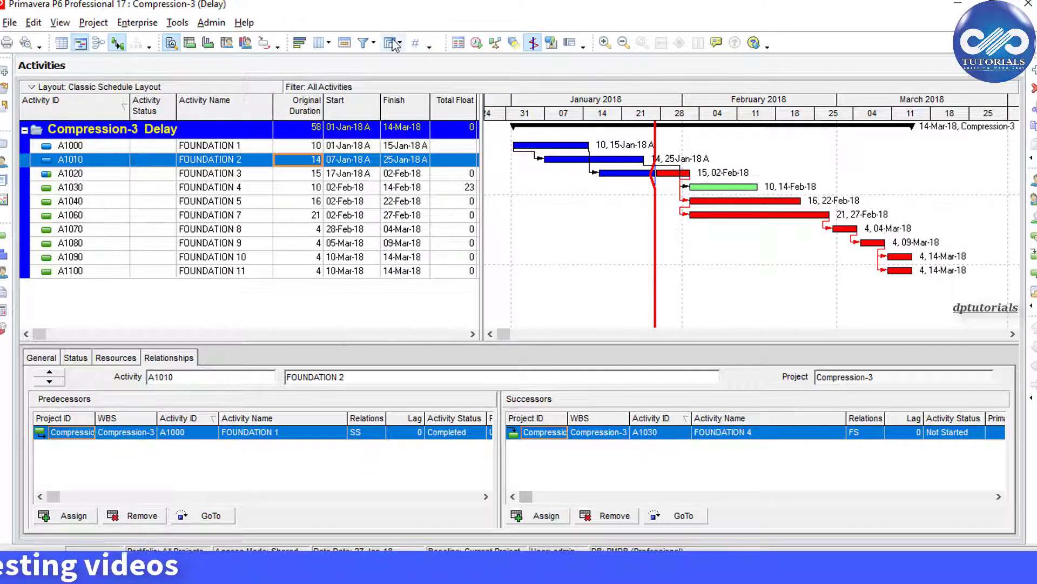
Go to Tools > Reports and launch the Report Wizard
left_click(387, 43)
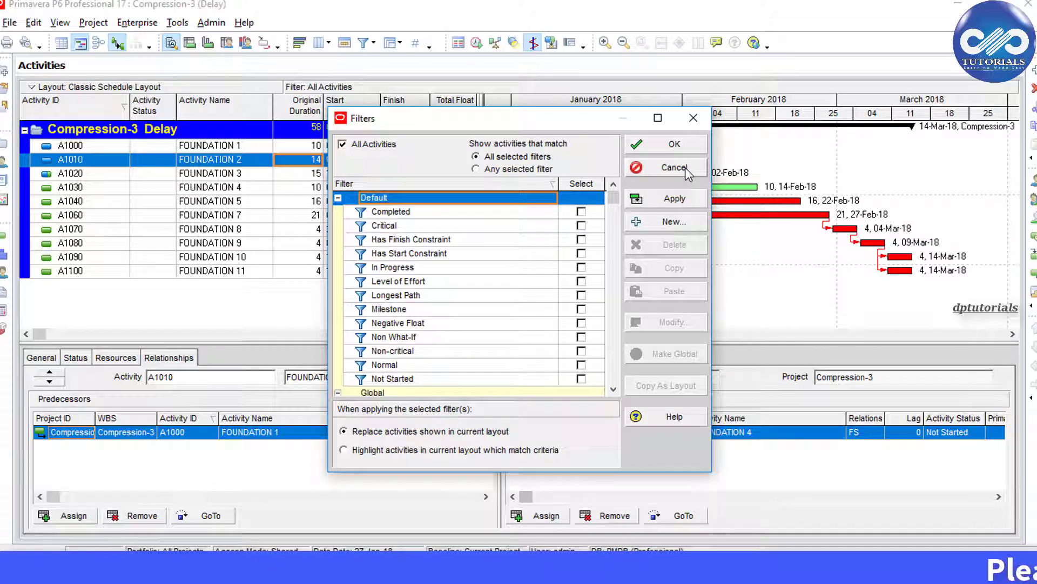
left_click(674, 166)
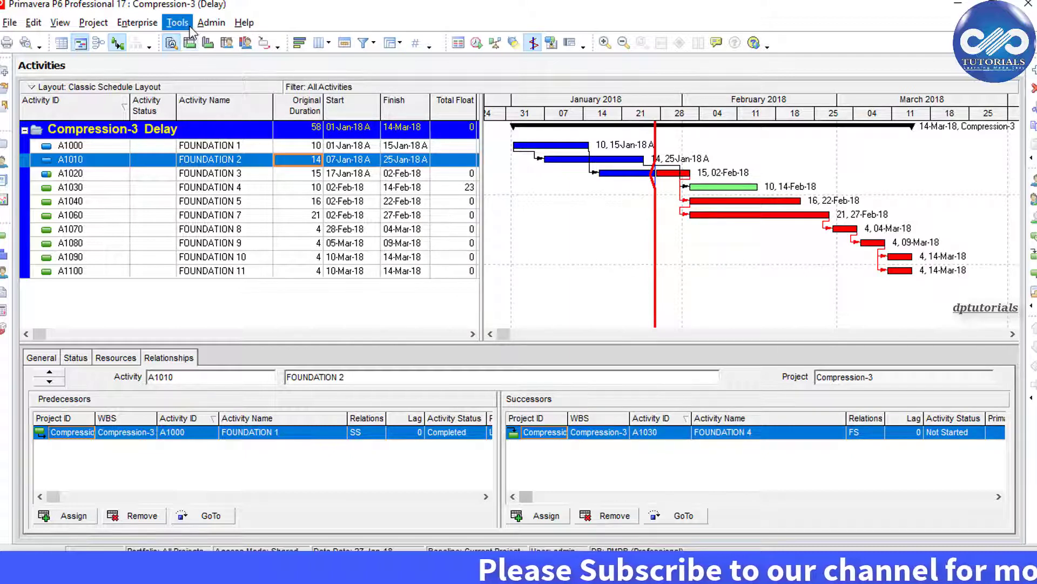
mouse_move(188, 30)
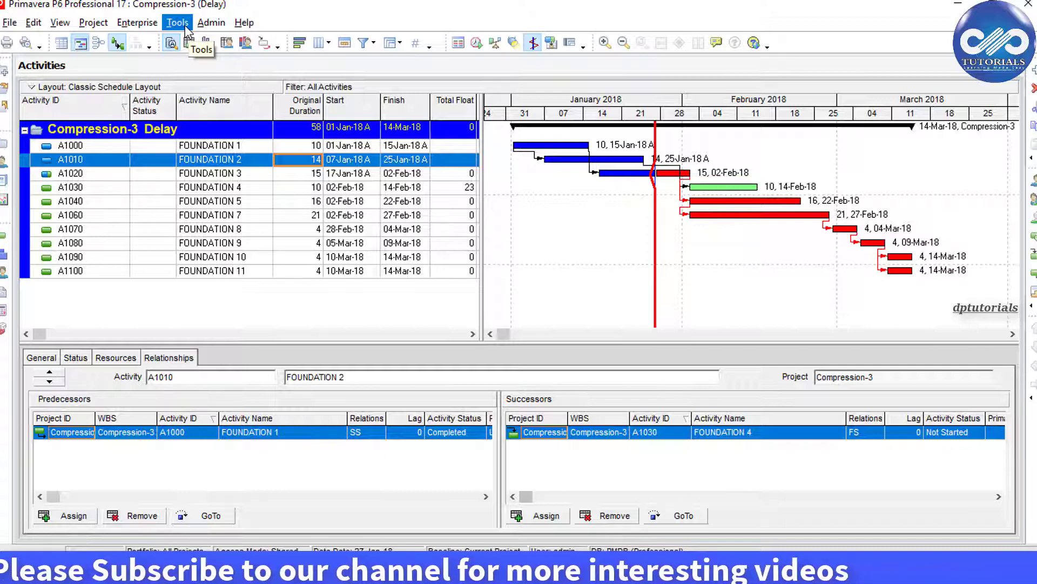
left_click(177, 21)
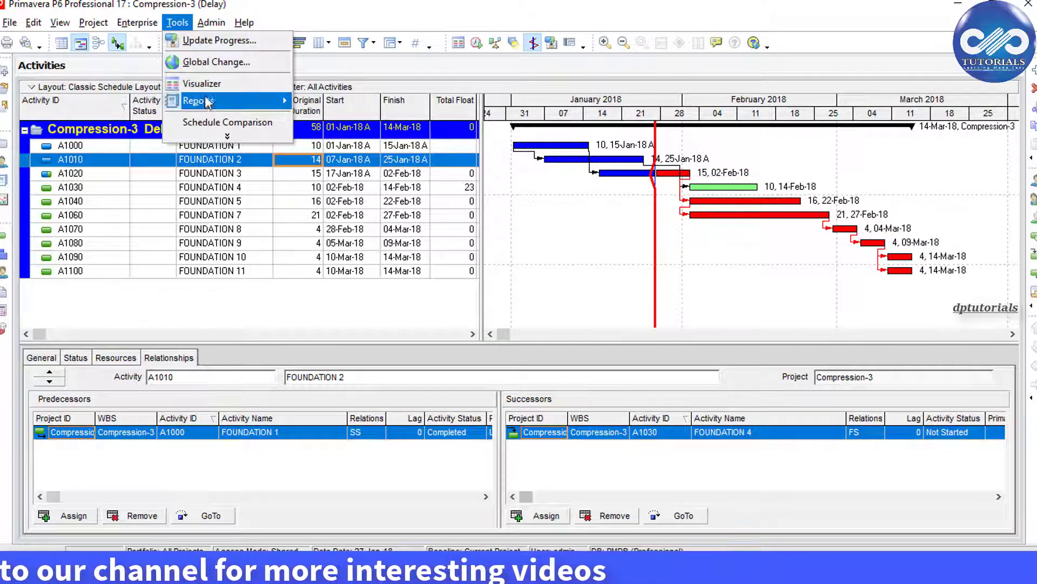
left_click(197, 101)
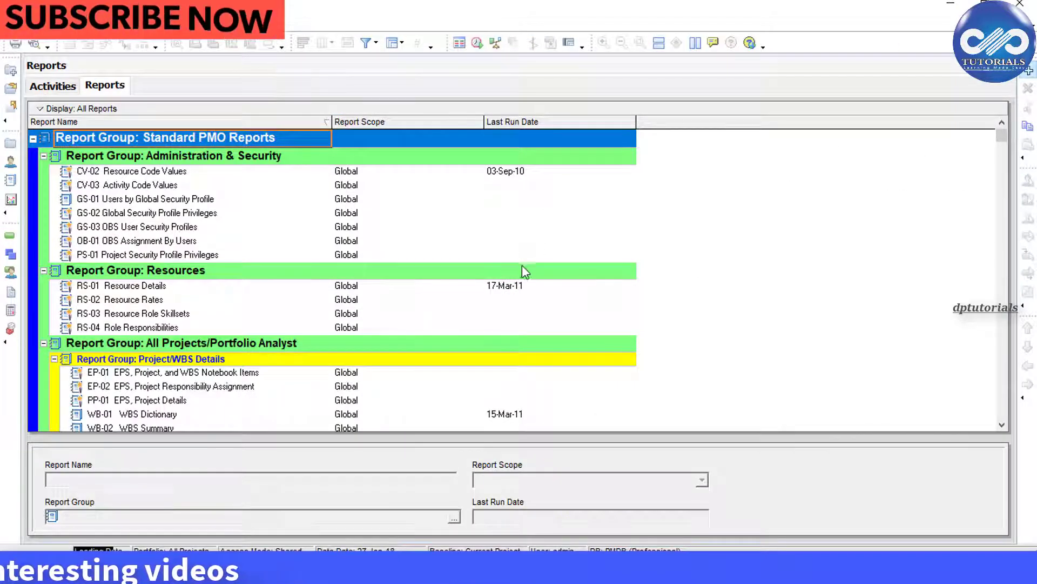
left_click(496, 43)
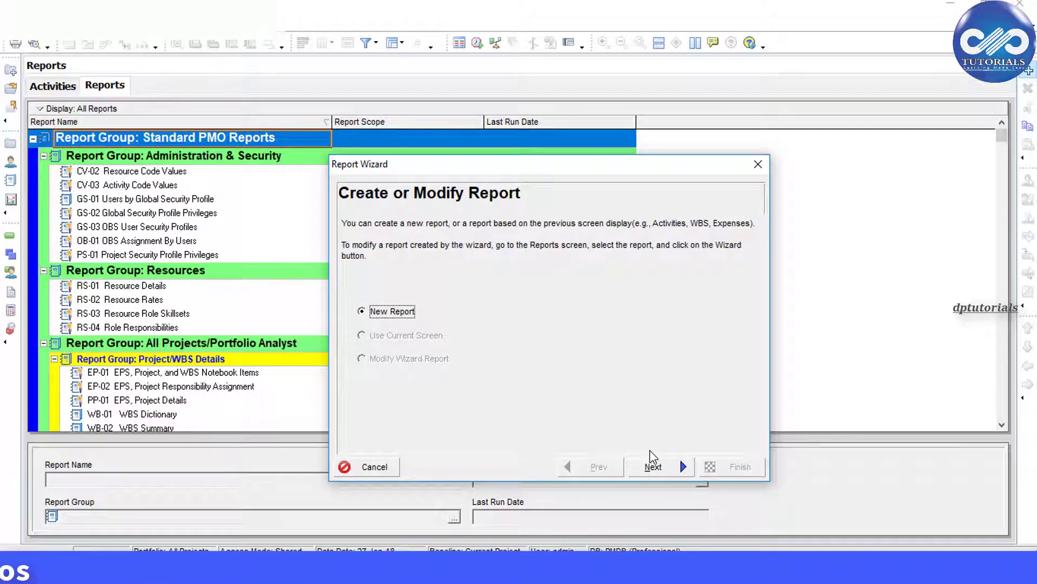
Create a New Report with Activity Relationships as the subject area
left_click(653, 466)
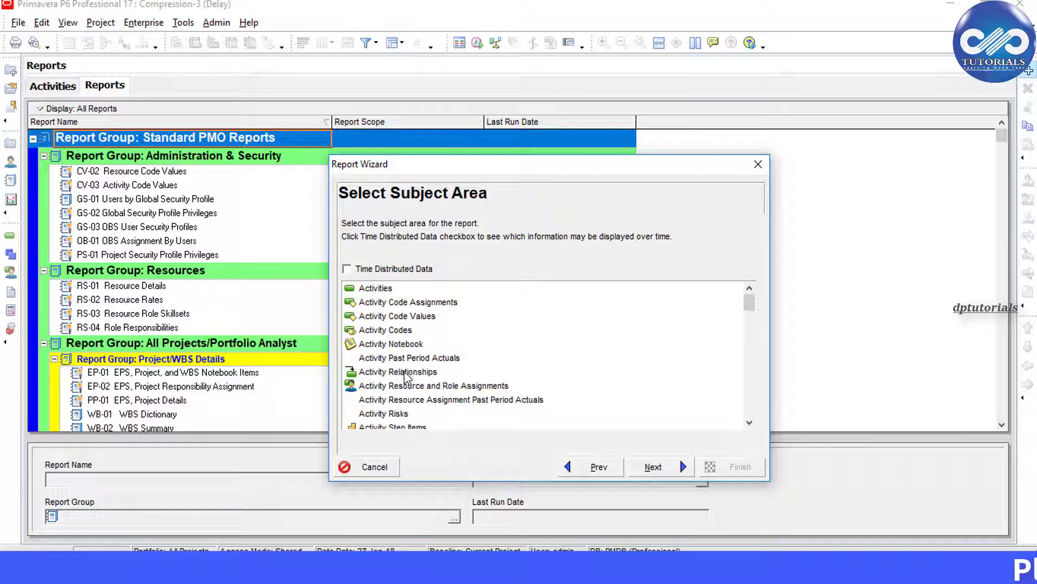
left_click(398, 372)
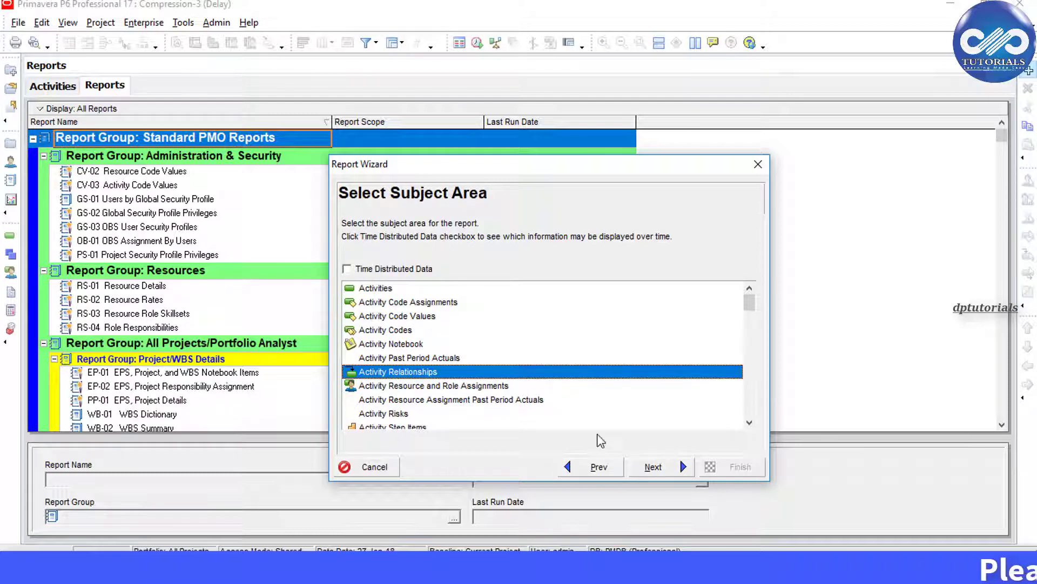
mouse_move(672, 477)
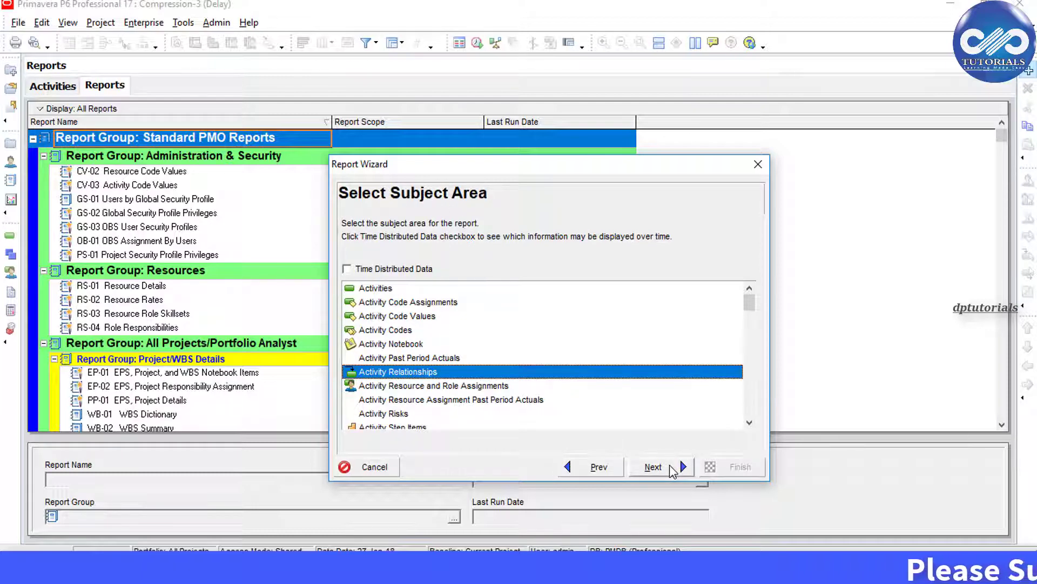
left_click(652, 467)
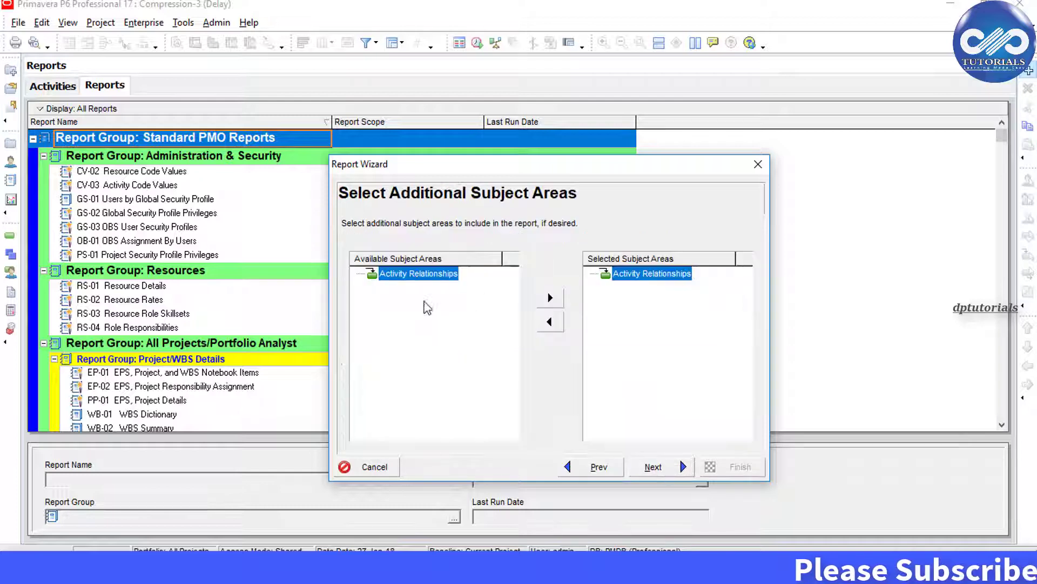
mouse_move(457, 299)
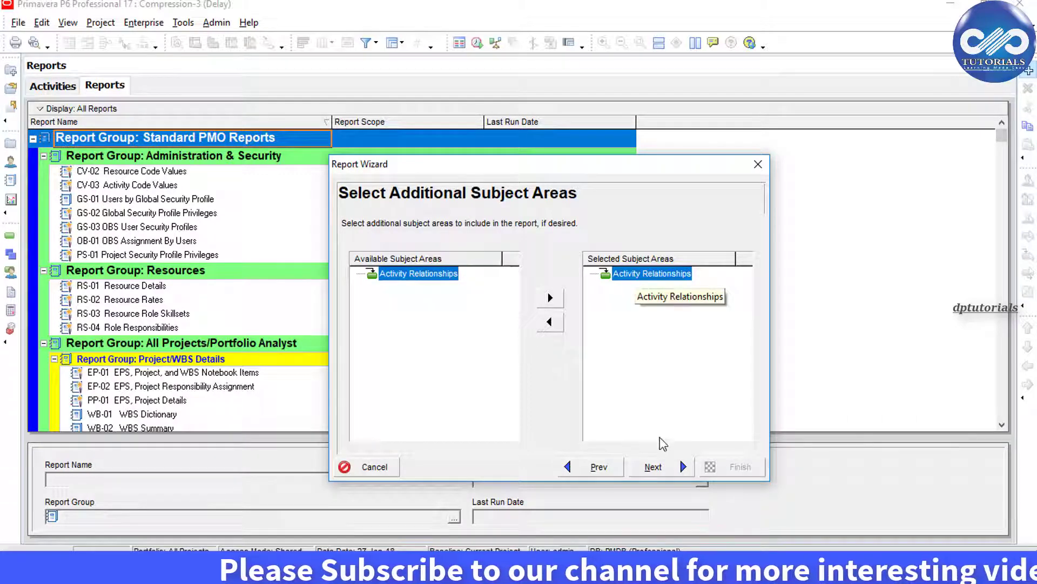
Review and accept the report columns: Successor Project, Free Float, Critical, Relationship Type, Driving, Lag
left_click(652, 467)
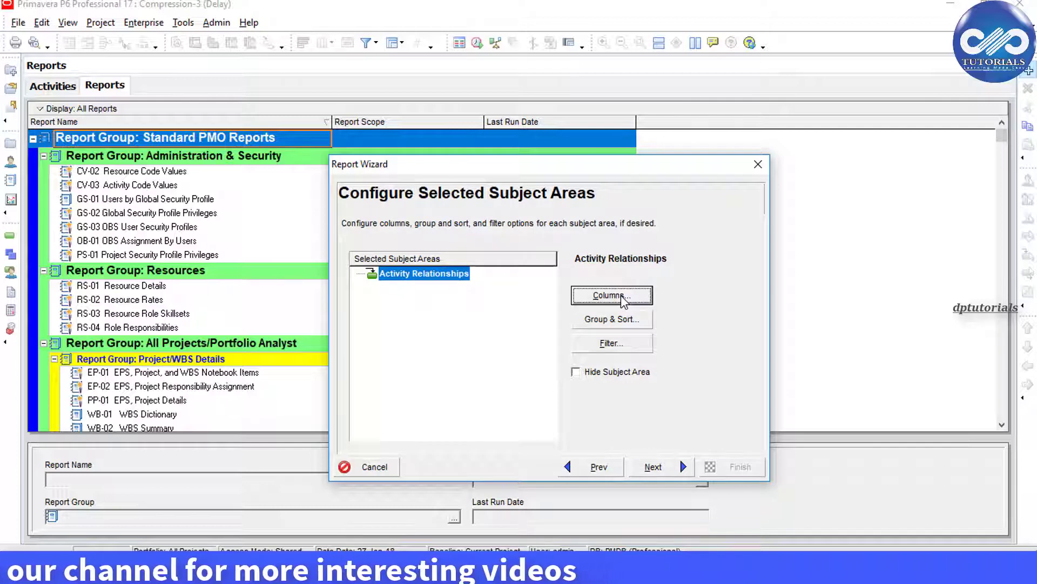
left_click(612, 294)
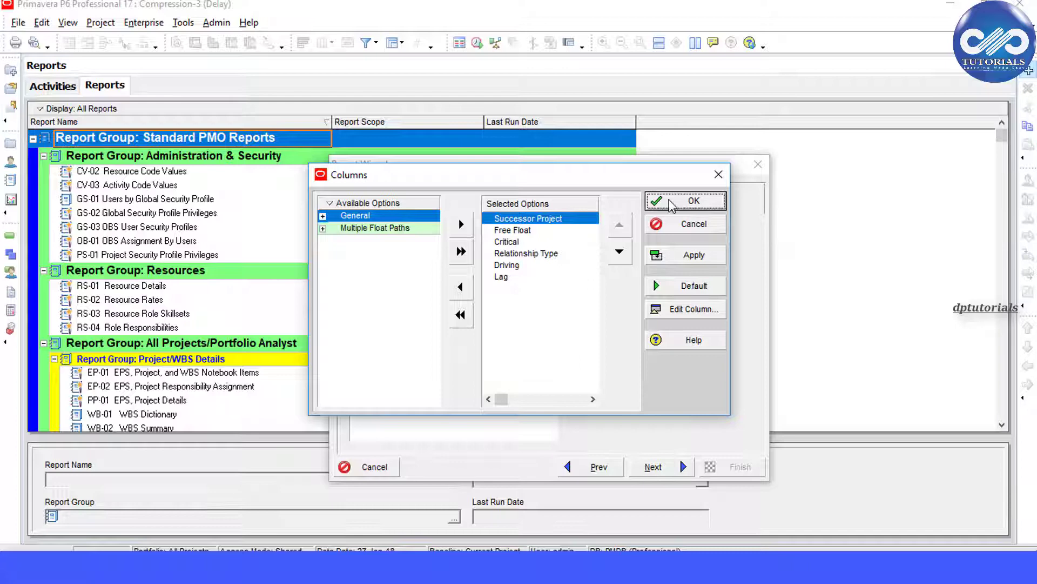
left_click(694, 201)
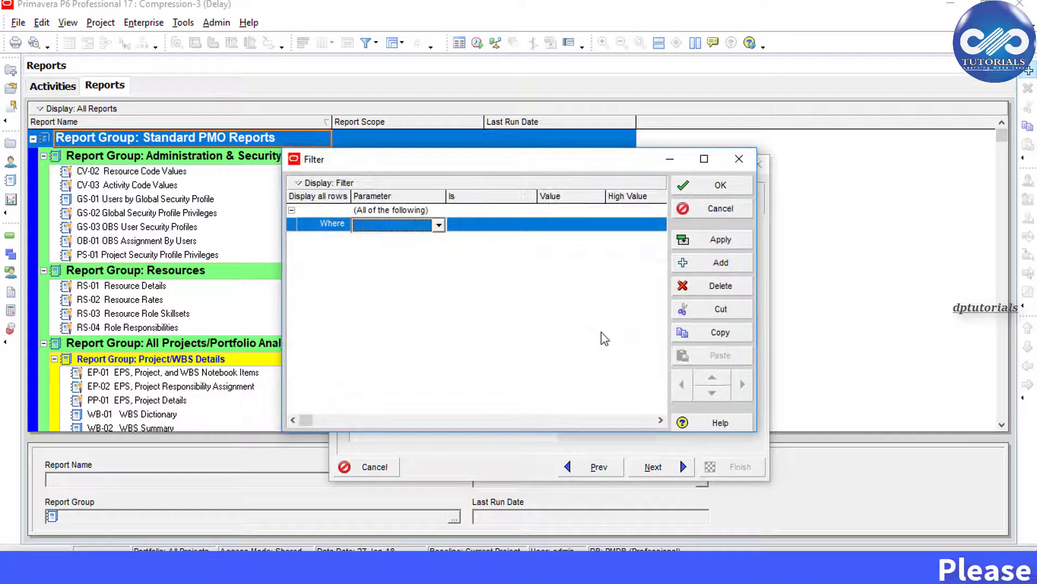
Filter the report to Relationship Type equals SS (start-to-start)
left_click(438, 225)
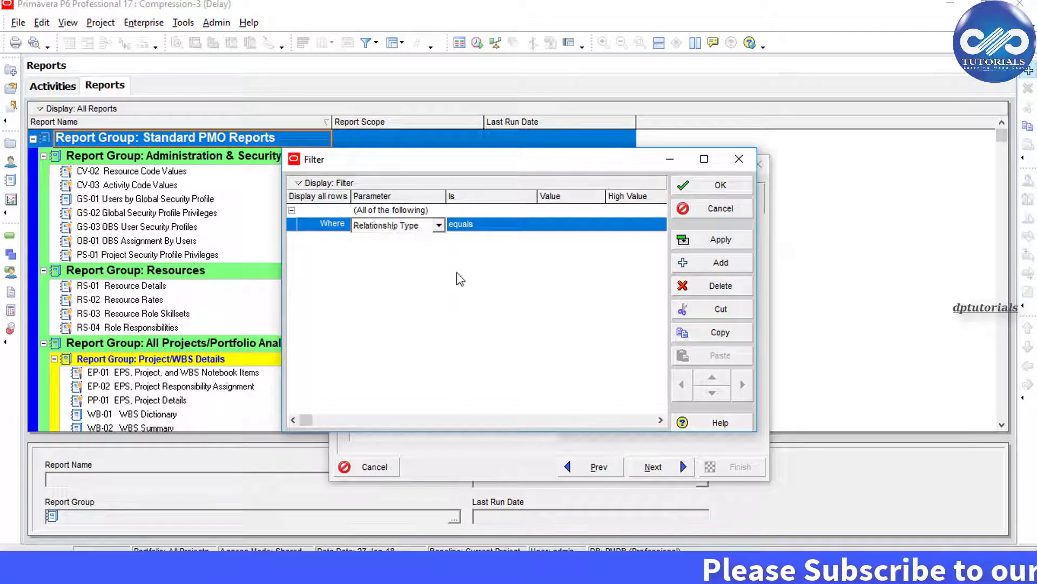
left_click(597, 225)
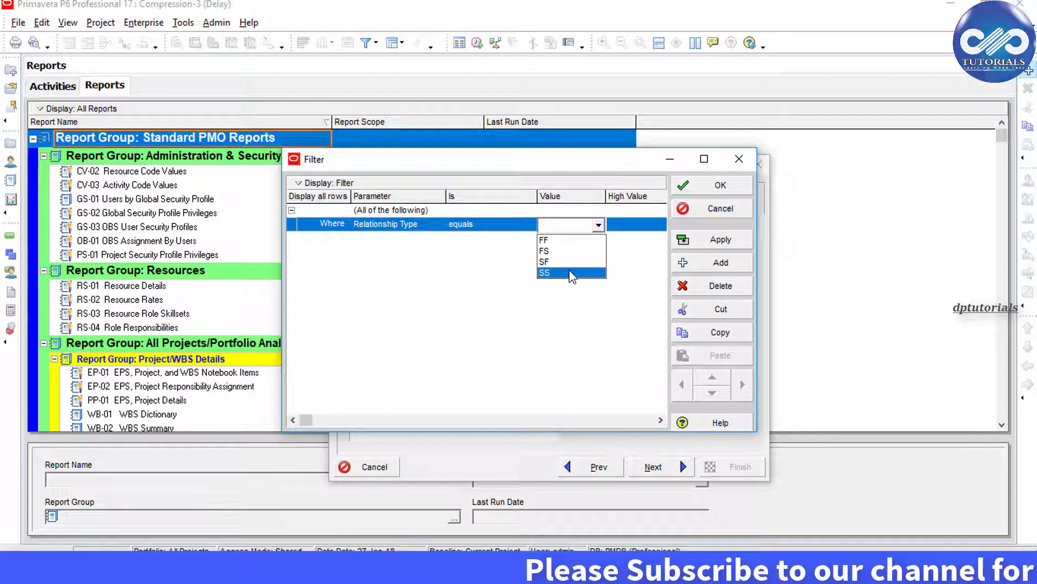
left_click(567, 272)
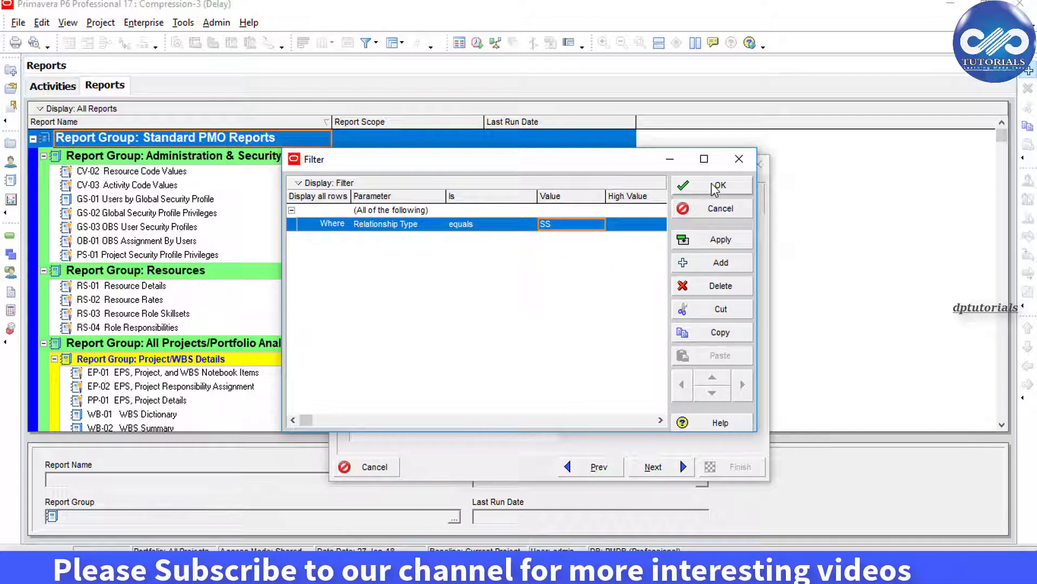
left_click(719, 186)
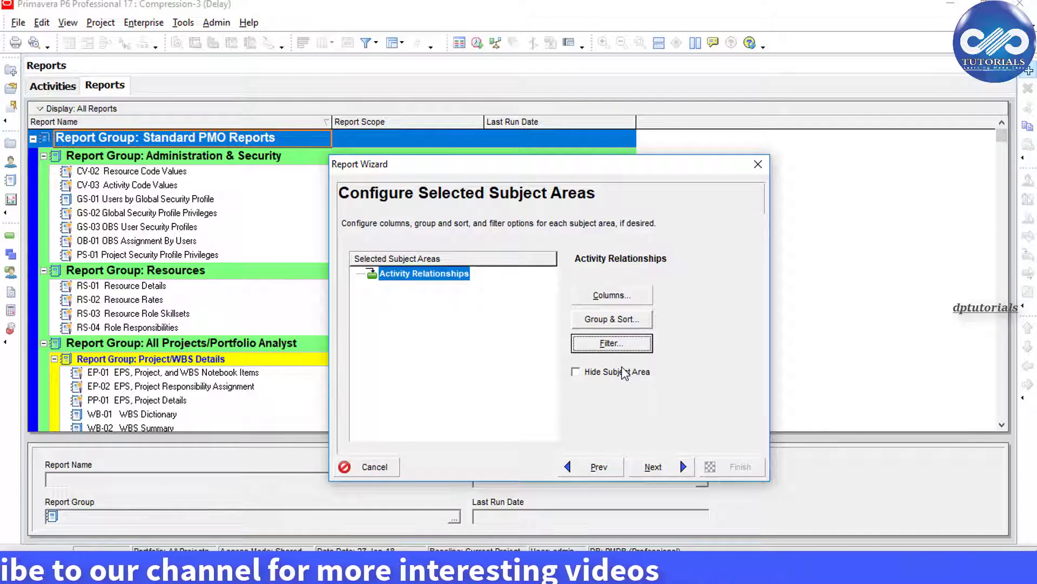
Keep the Activity Relationships title, run the report and show it in Print Preview
left_click(653, 467)
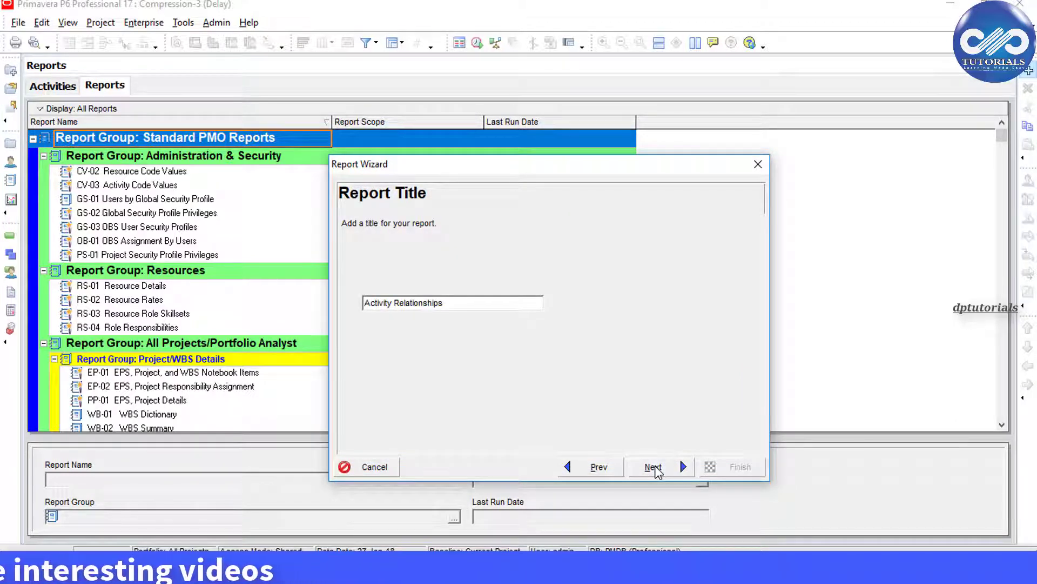
left_click(653, 467)
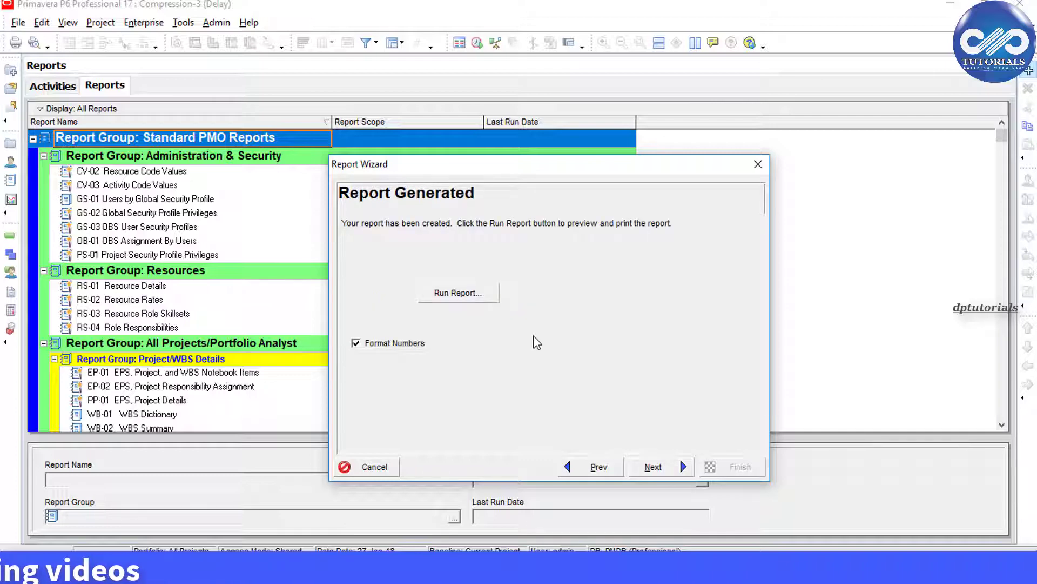
mouse_move(480, 303)
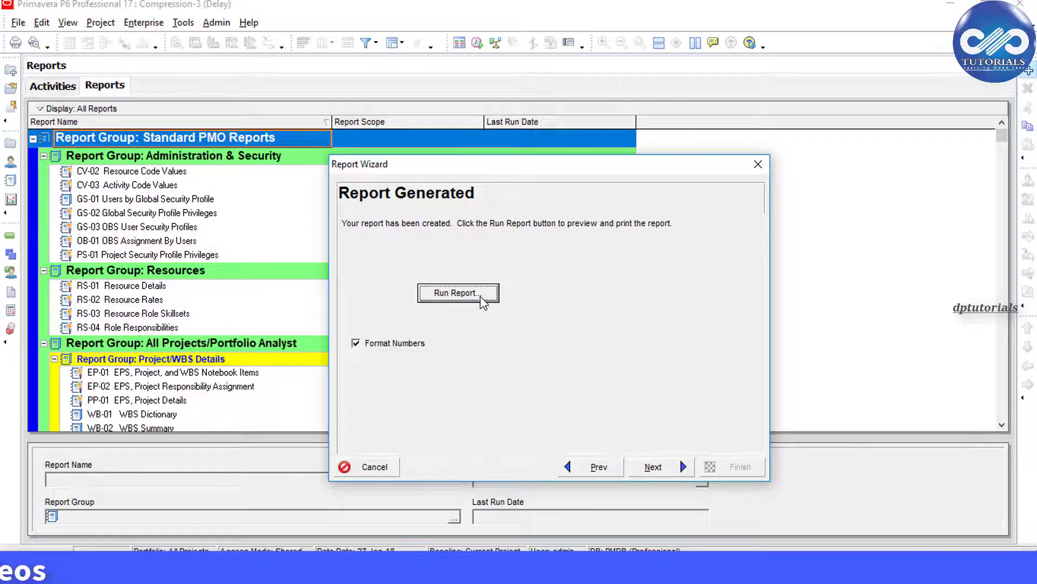
left_click(458, 291)
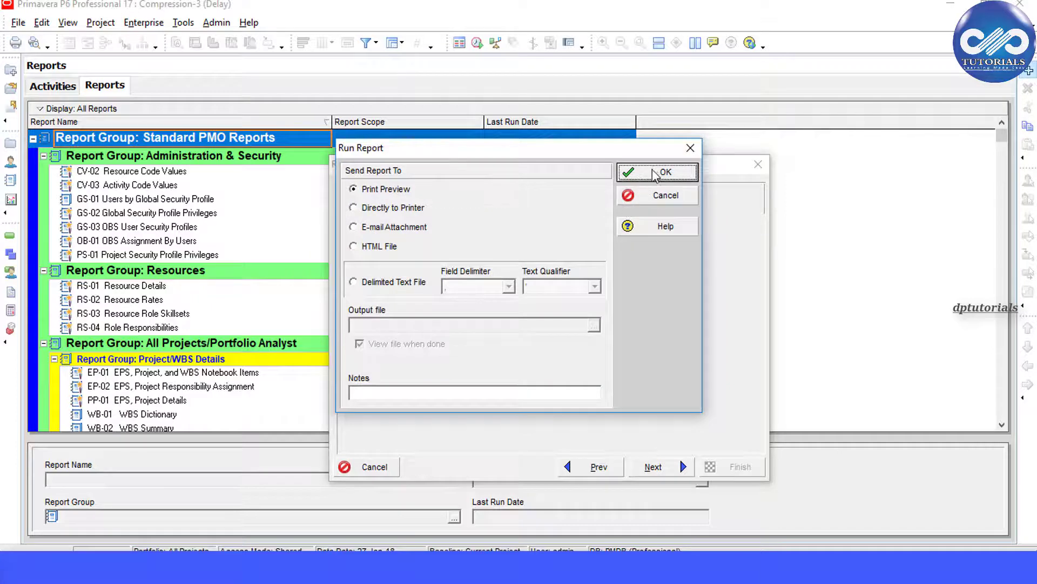
left_click(663, 172)
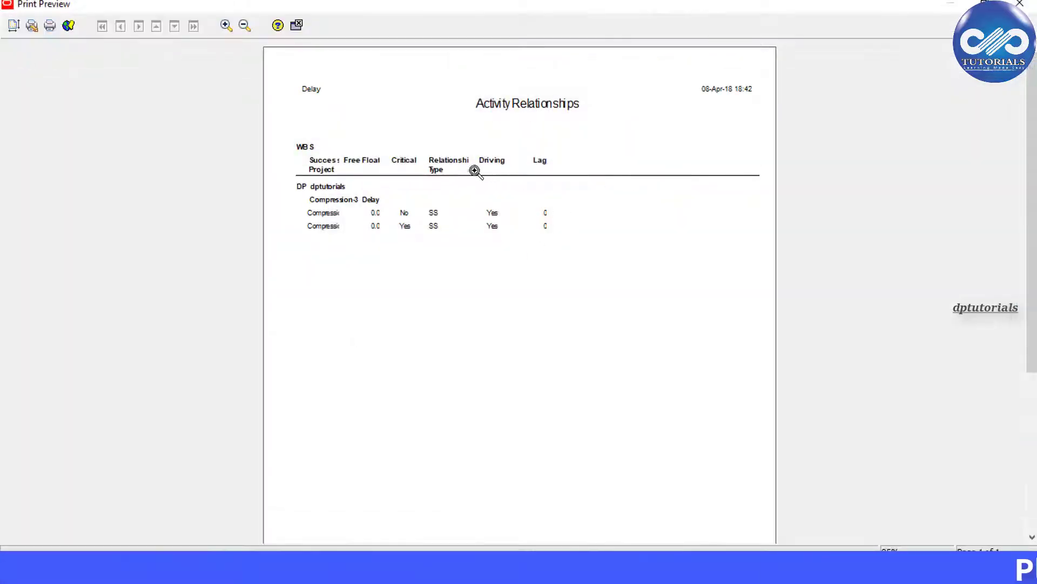
mouse_move(451, 228)
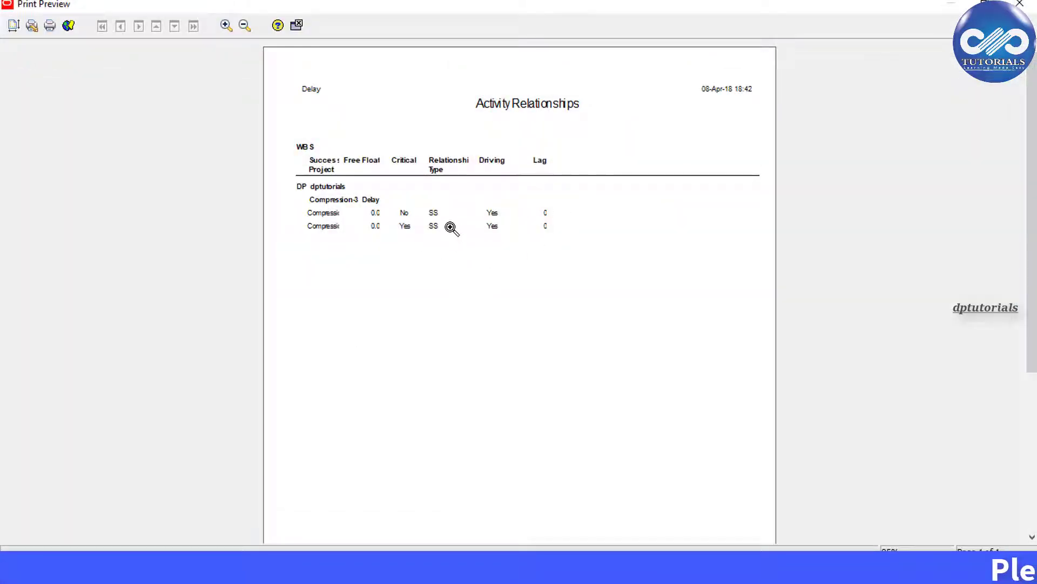
mouse_move(458, 239)
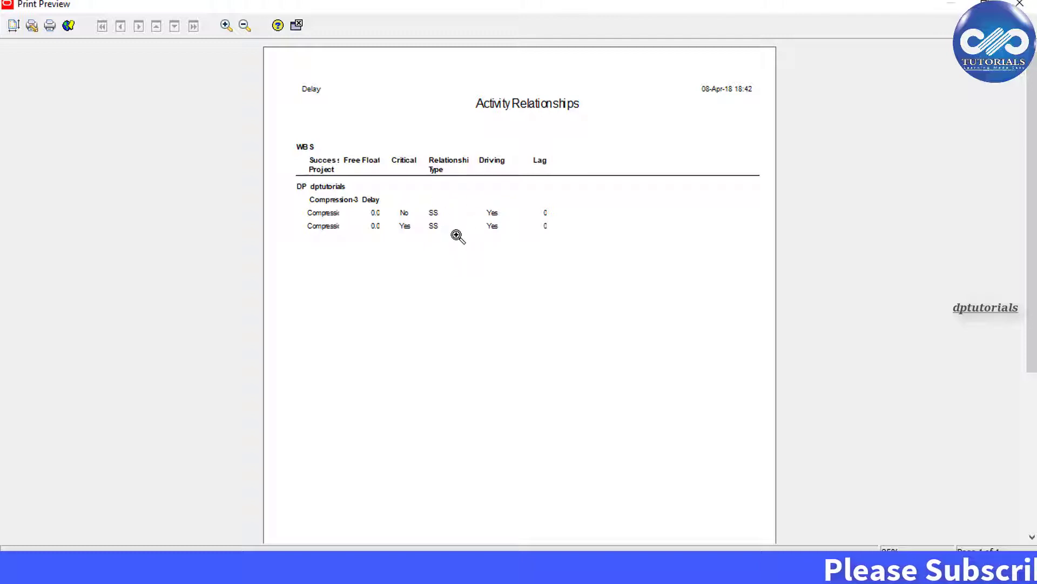
mouse_move(449, 227)
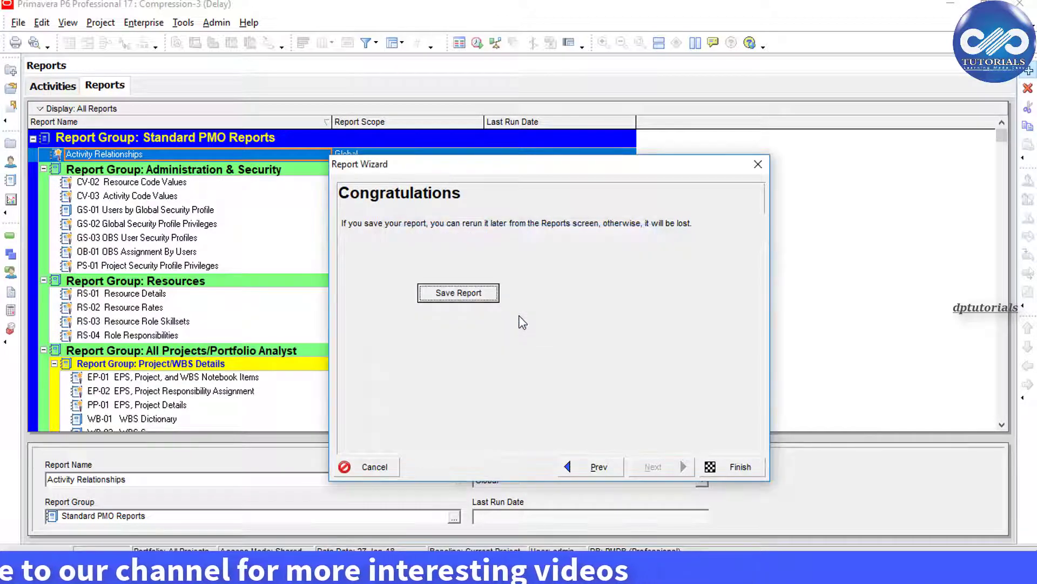
Finish the wizard so Activity Relationships is saved under Standard PMO Reports
left_click(737, 467)
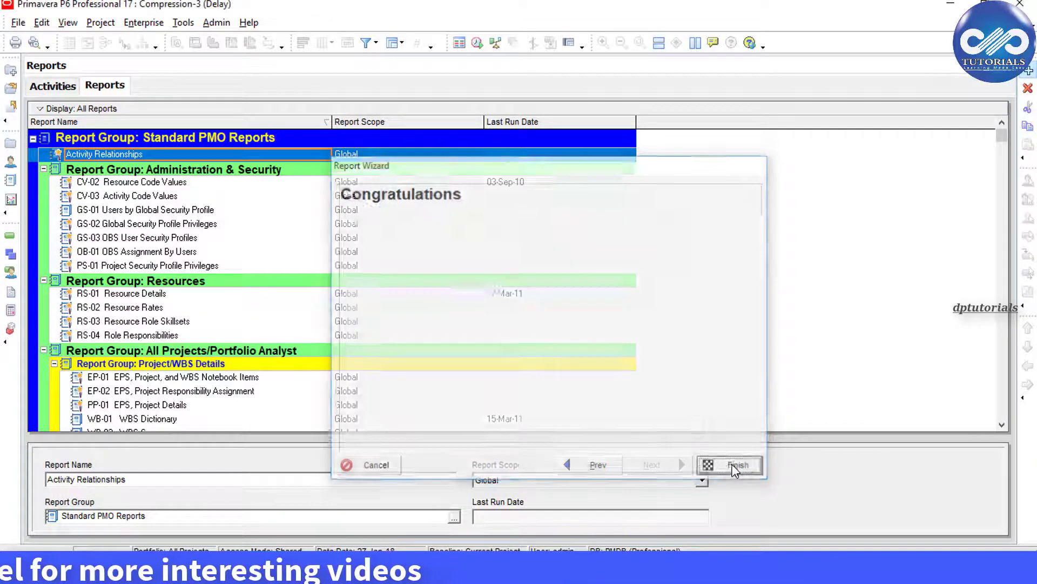
left_click(739, 465)
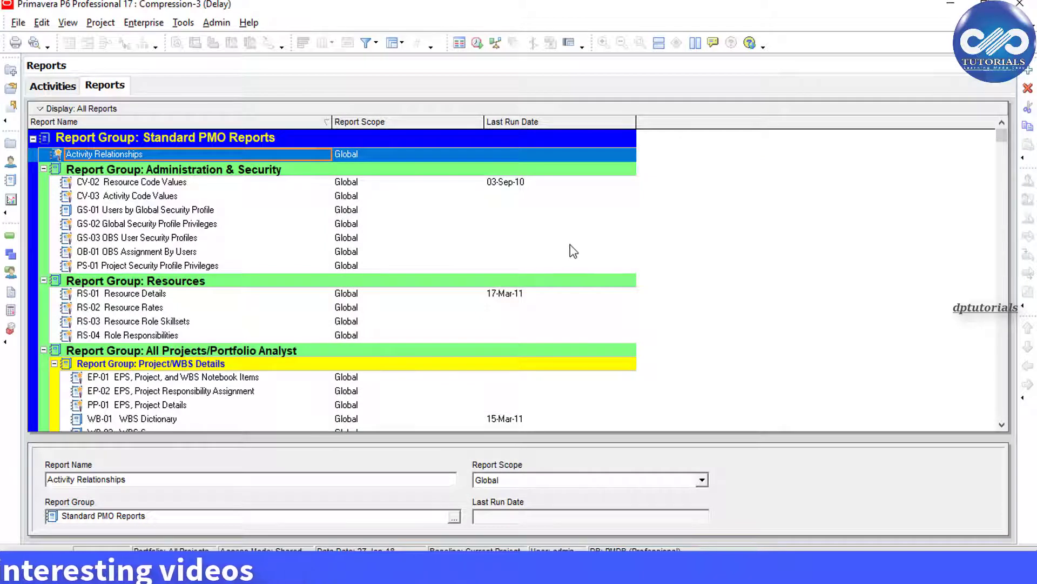